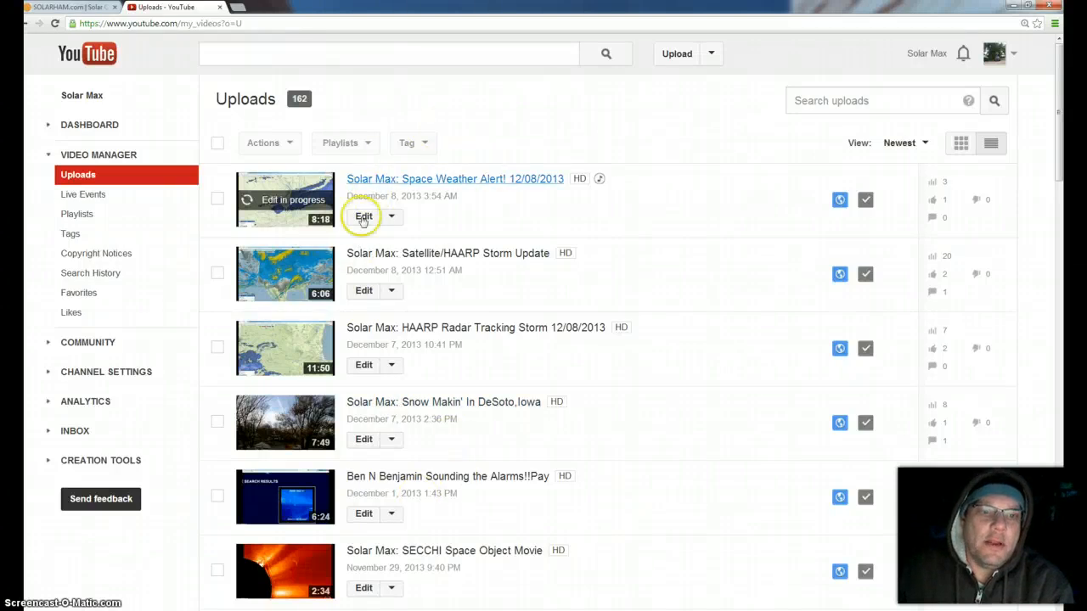
pyautogui.moveTo(604, 445)
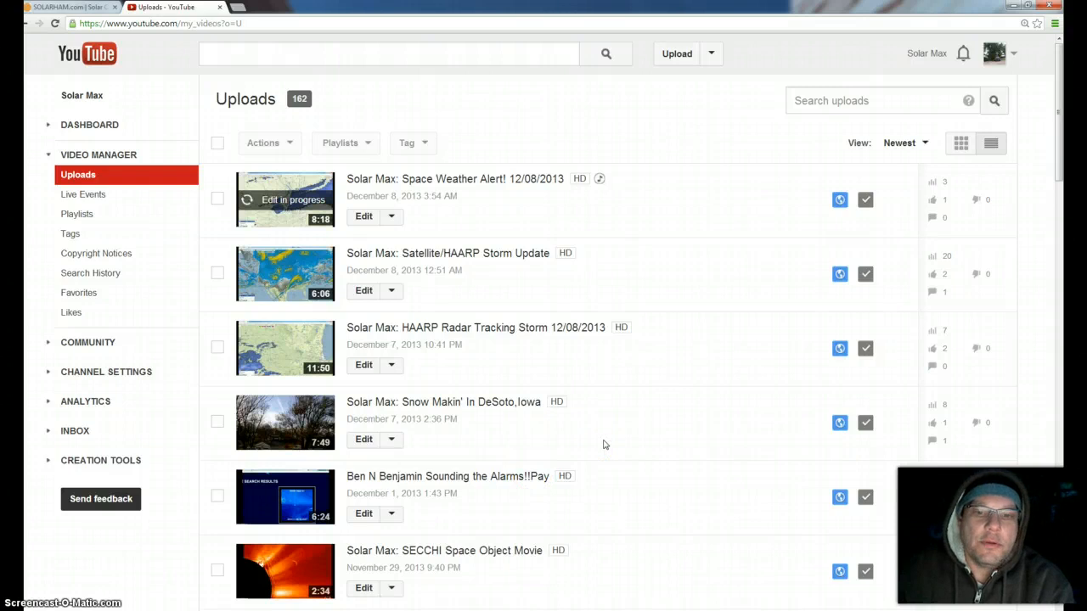
pyautogui.moveTo(364, 438)
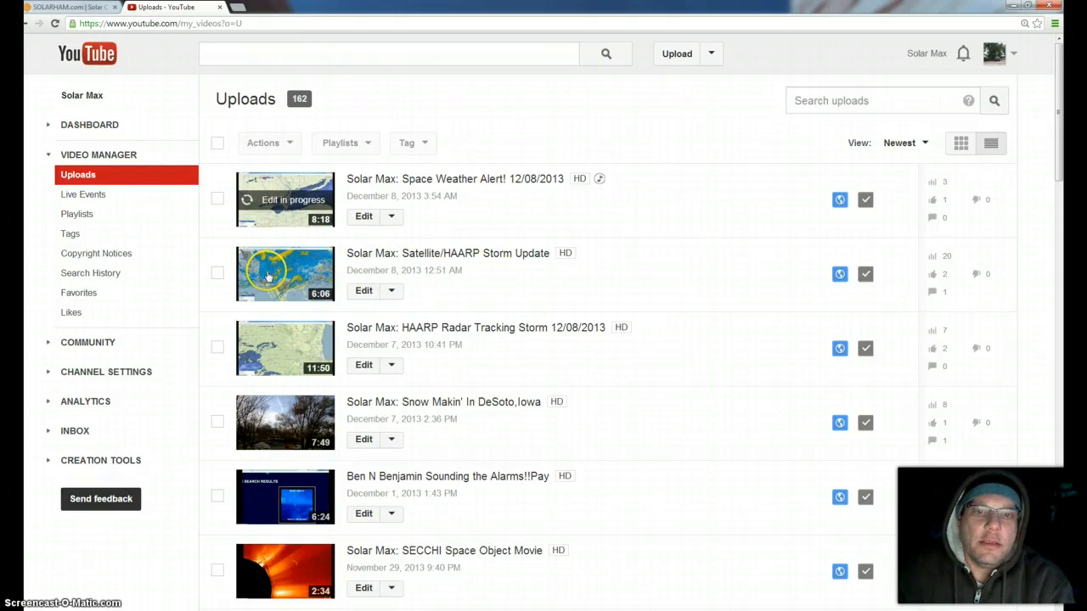
pyautogui.moveTo(488, 365)
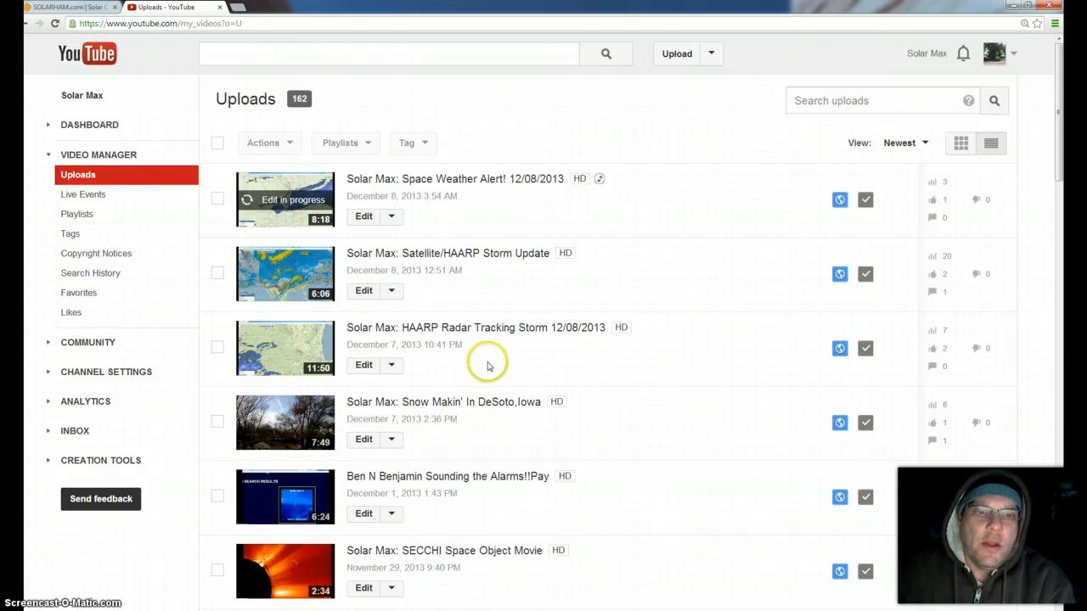
pyautogui.moveTo(481, 433)
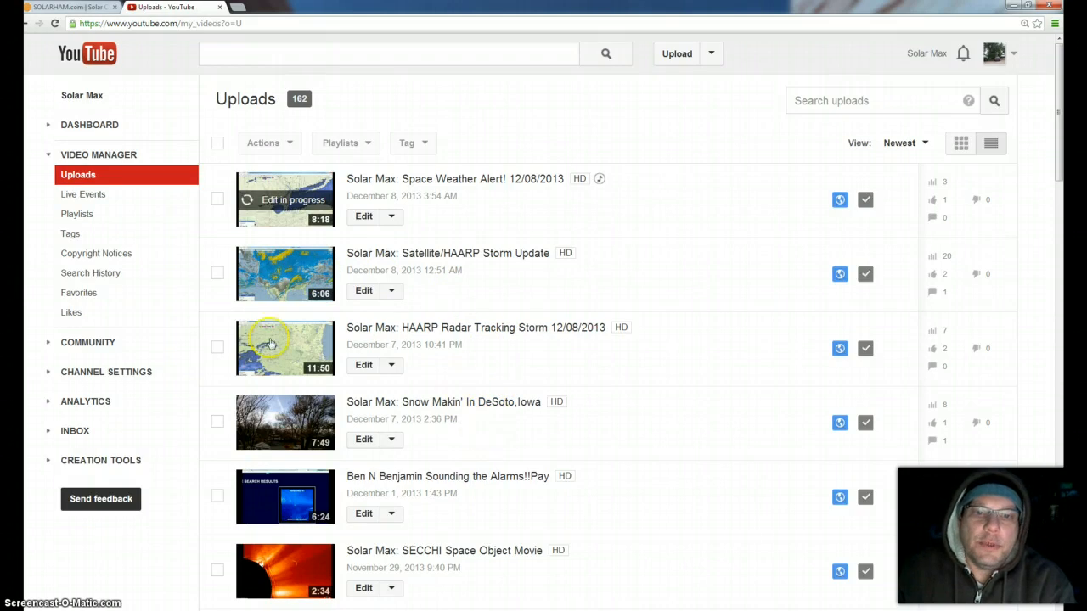
pyautogui.moveTo(288, 278)
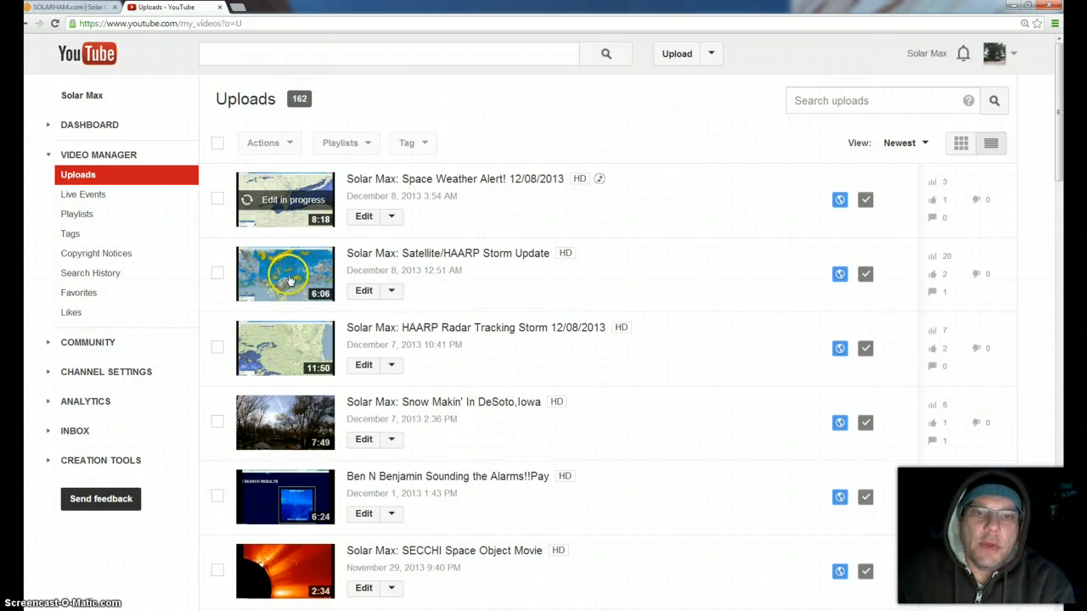
pyautogui.moveTo(467, 352)
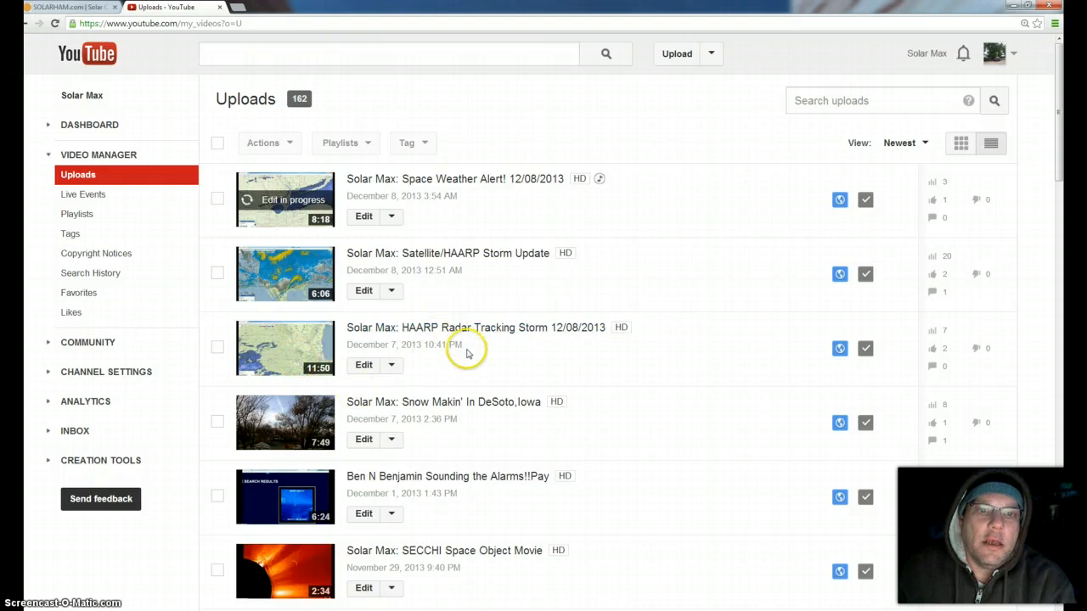
pyautogui.moveTo(477, 381)
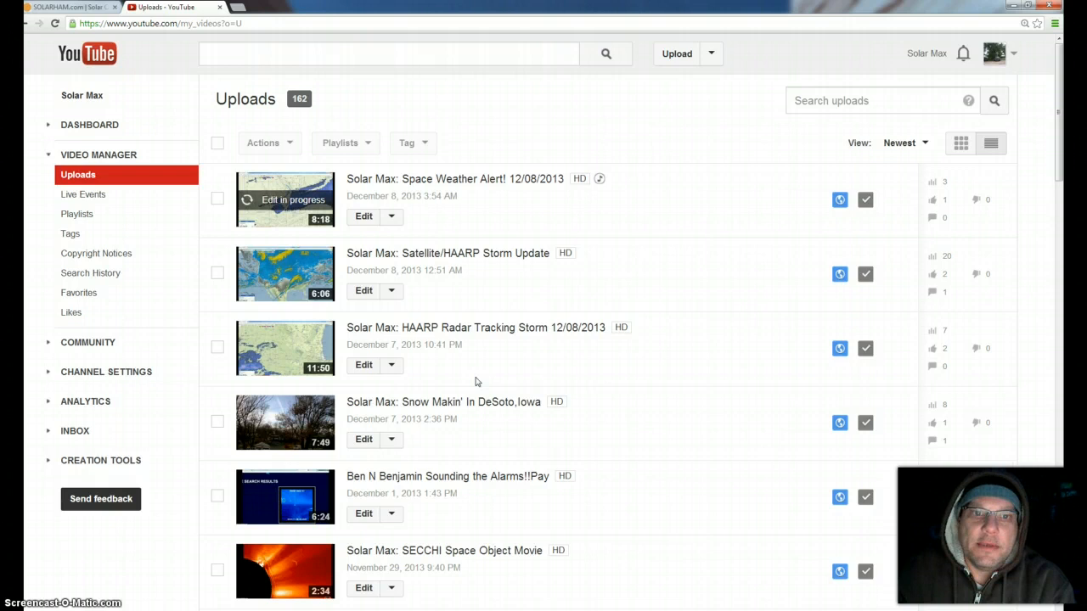
pyautogui.moveTo(561, 436)
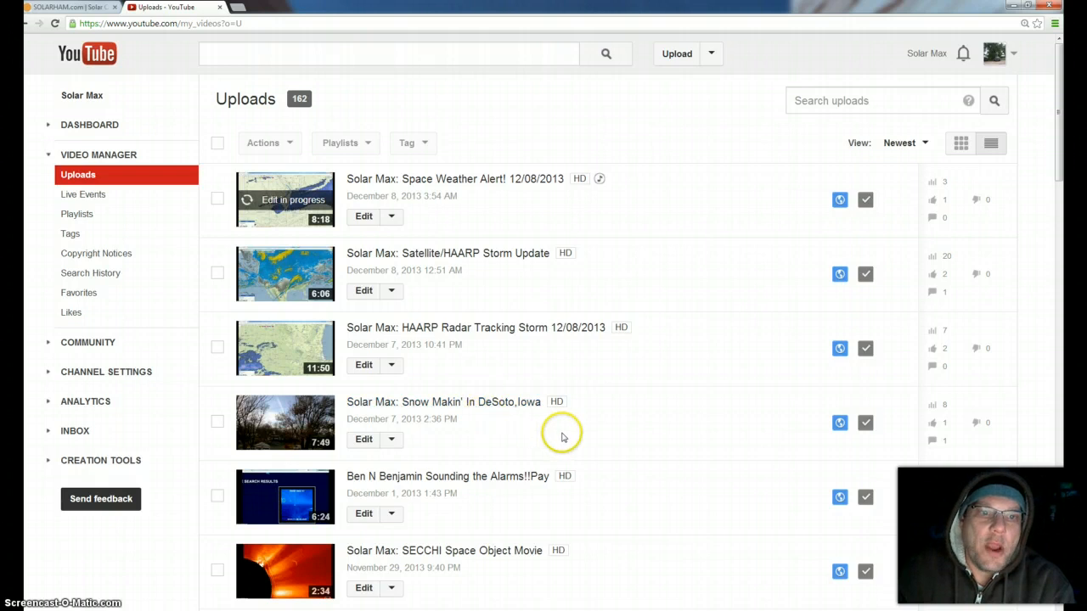
pyautogui.moveTo(559, 436)
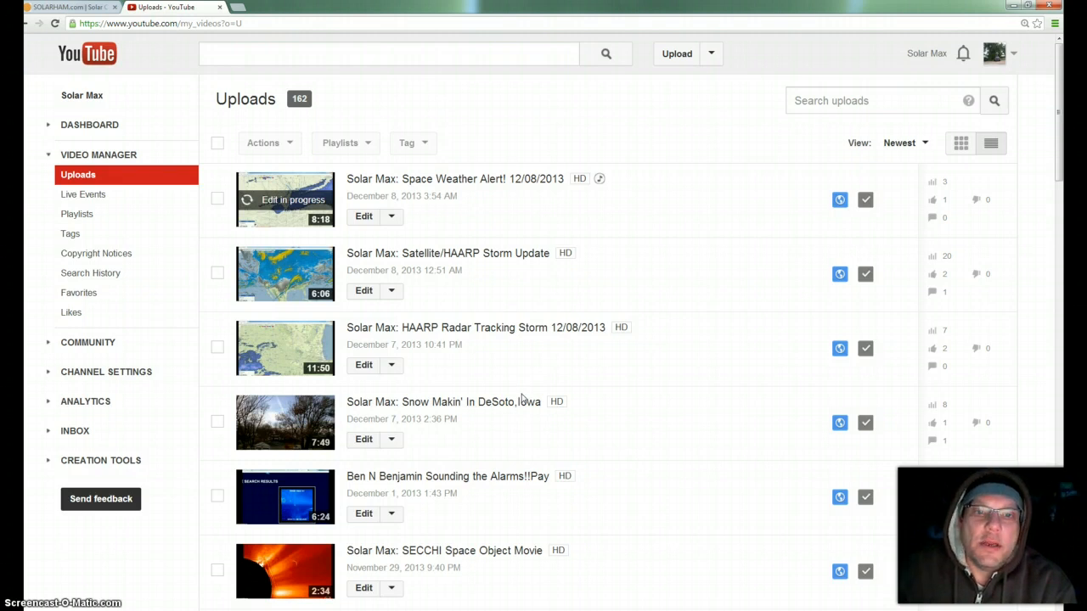
pyautogui.moveTo(526, 401)
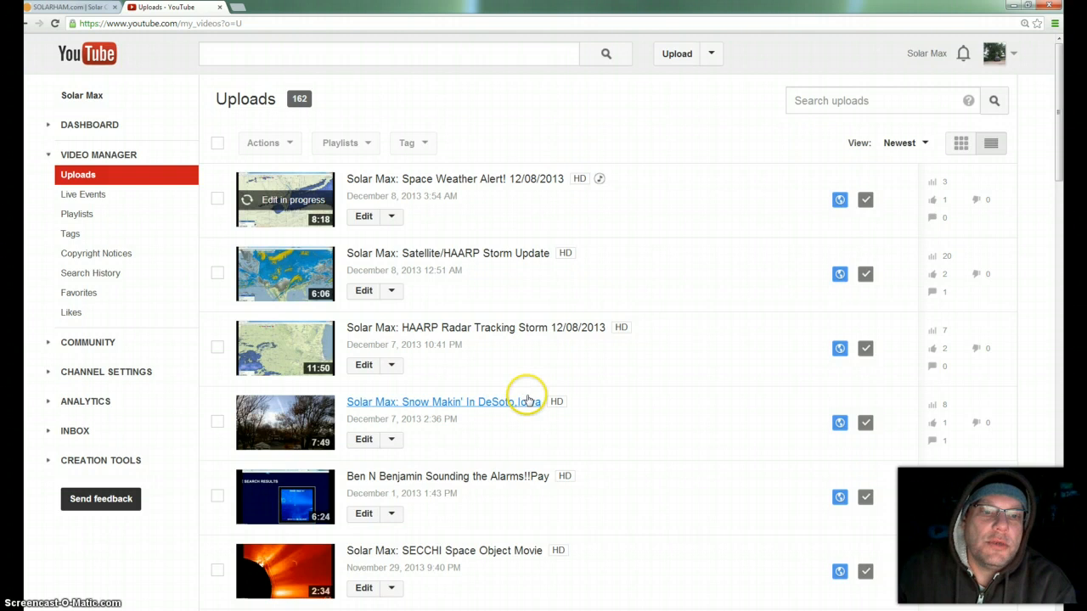
pyautogui.moveTo(645, 391)
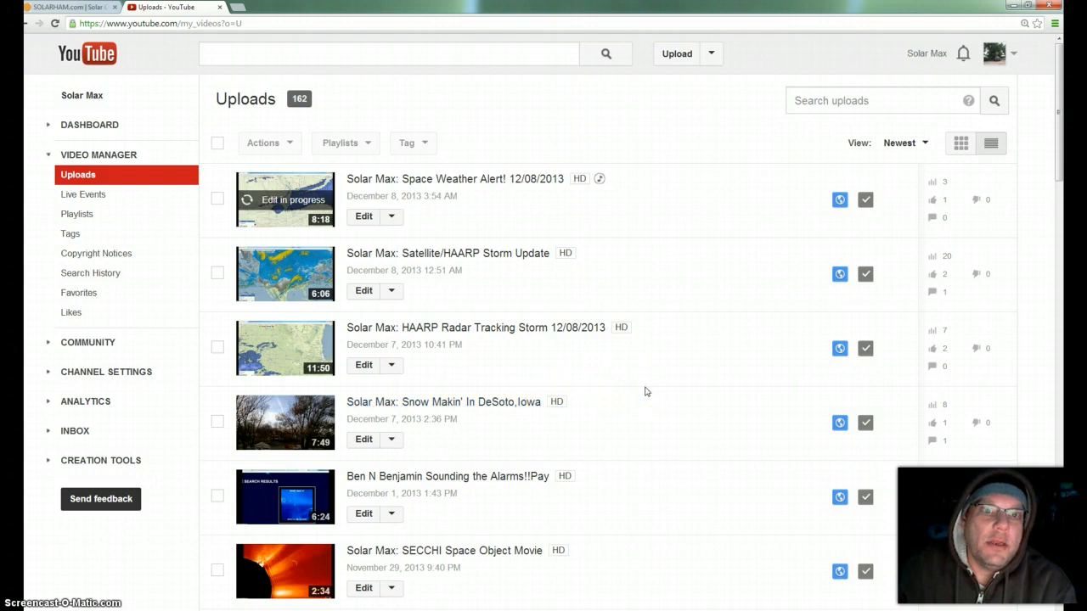
pyautogui.moveTo(644, 392)
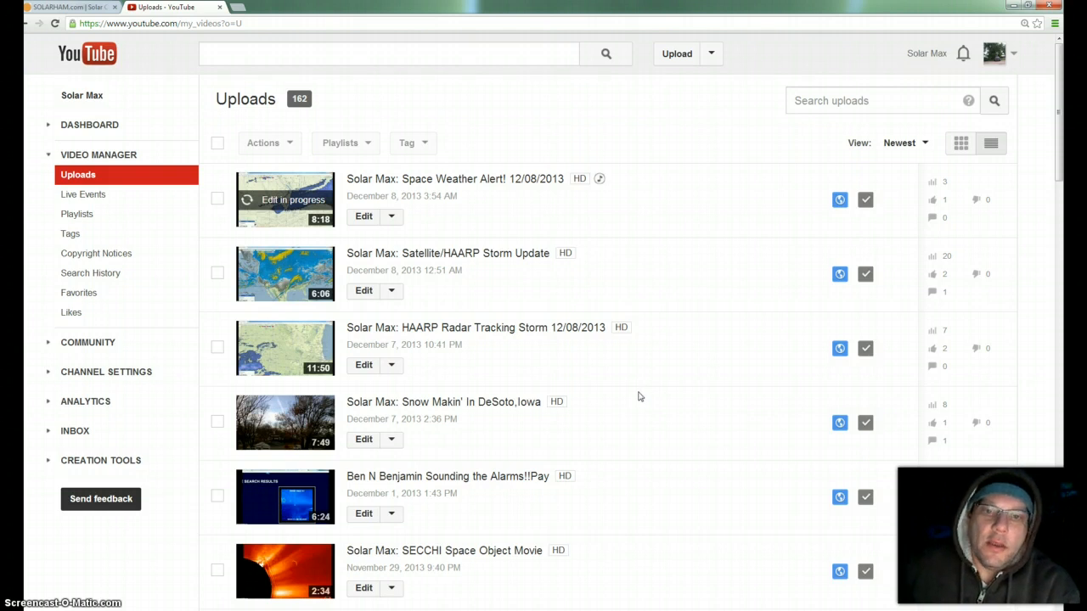
pyautogui.moveTo(634, 401)
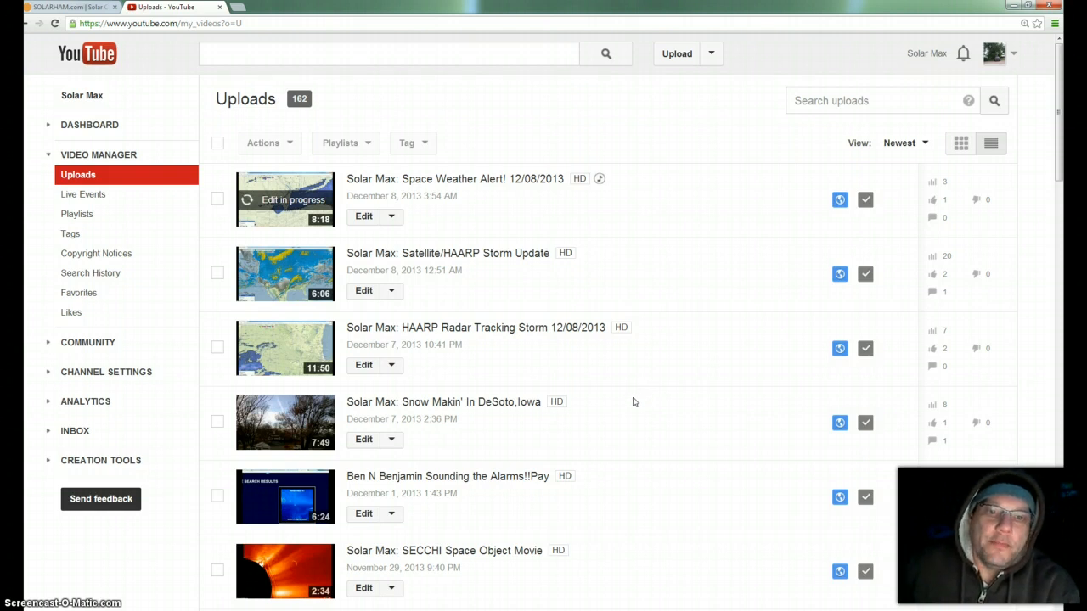